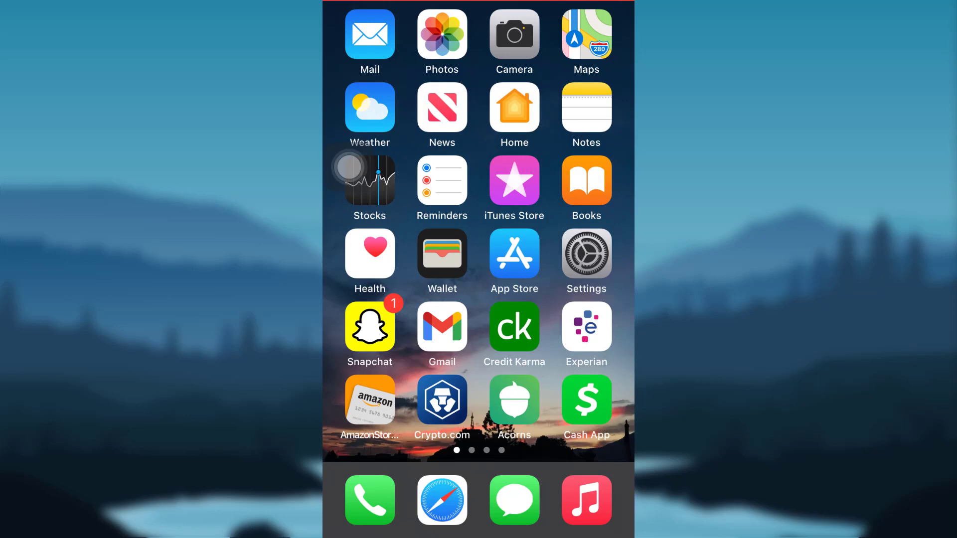
Launch the Experian app from the iOS Home Screen
left_click(585, 328)
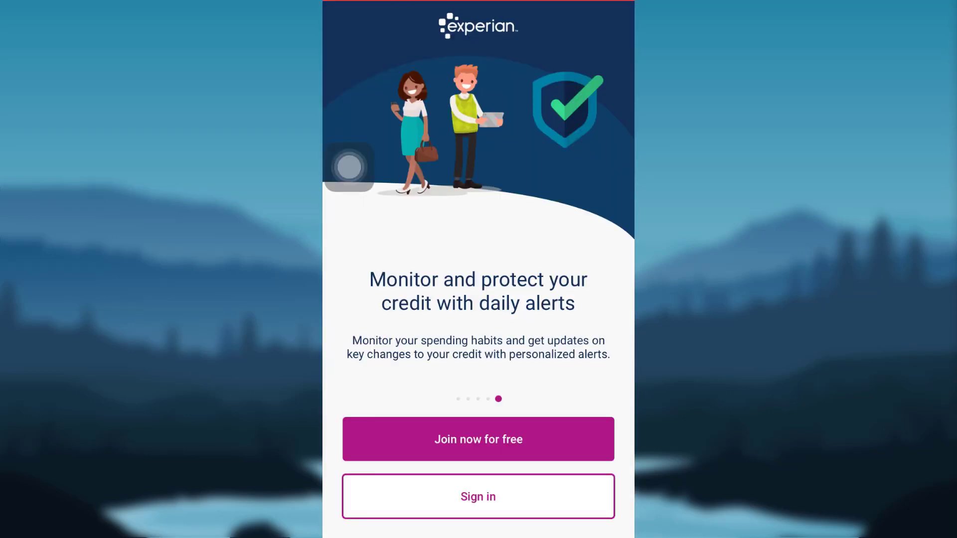
Go to the sign-in screen and open Sign-in Help
left_click(478, 497)
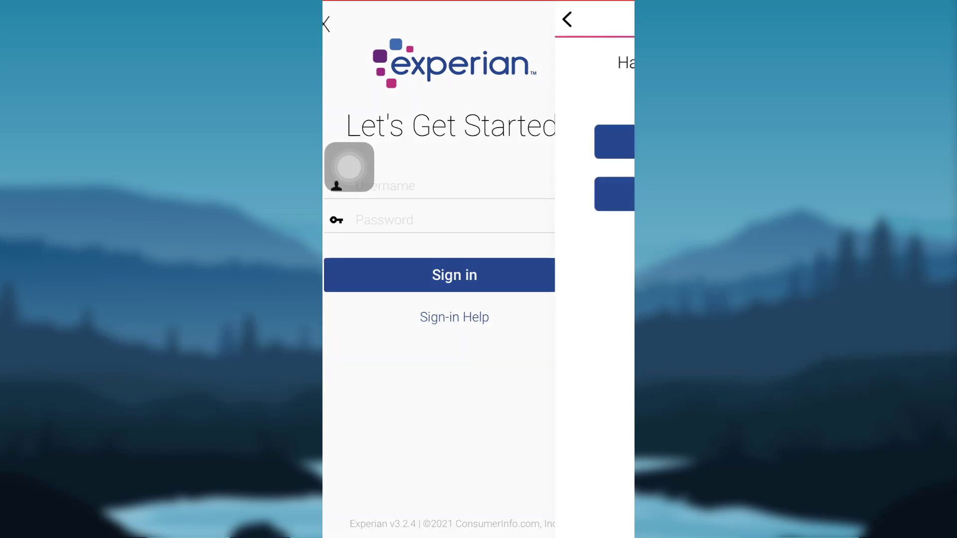
left_click(454, 317)
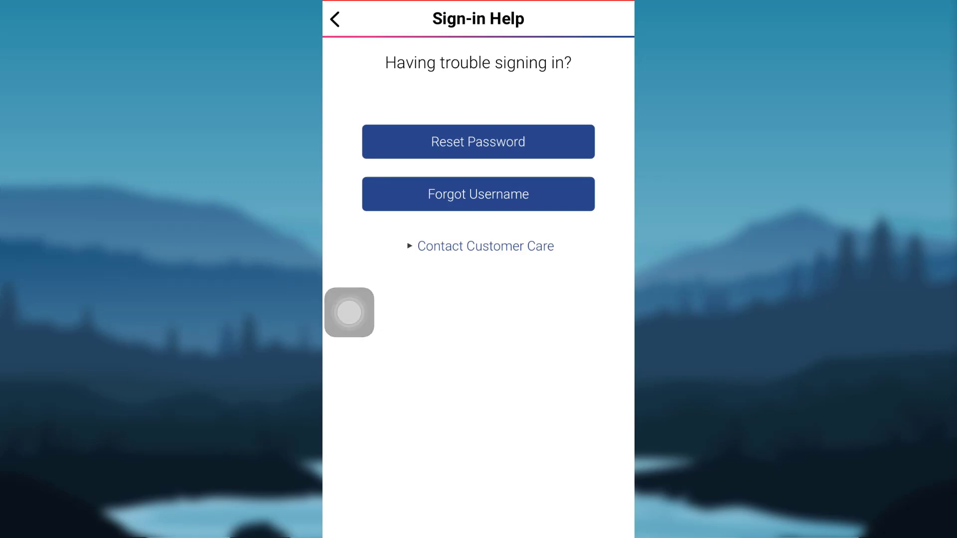
left_click(478, 142)
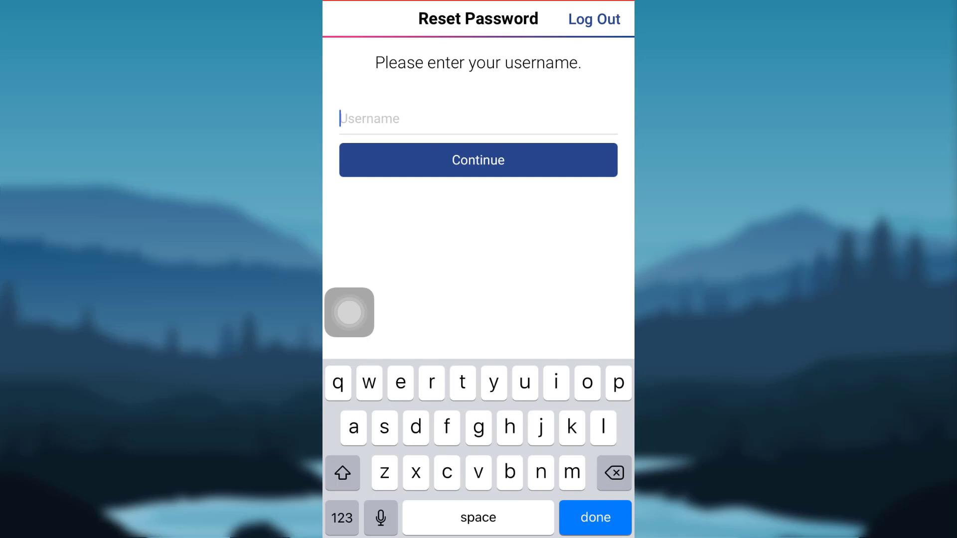
type("susansingh")
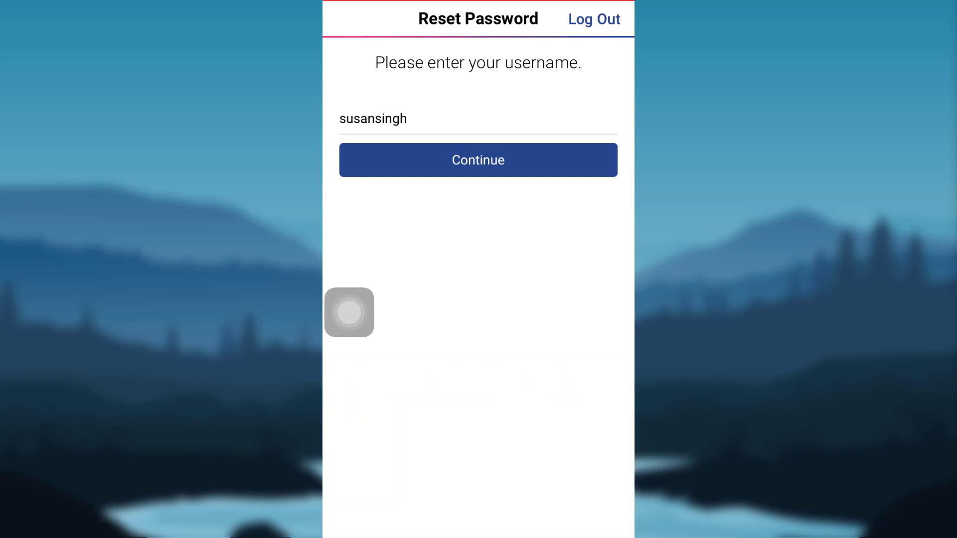